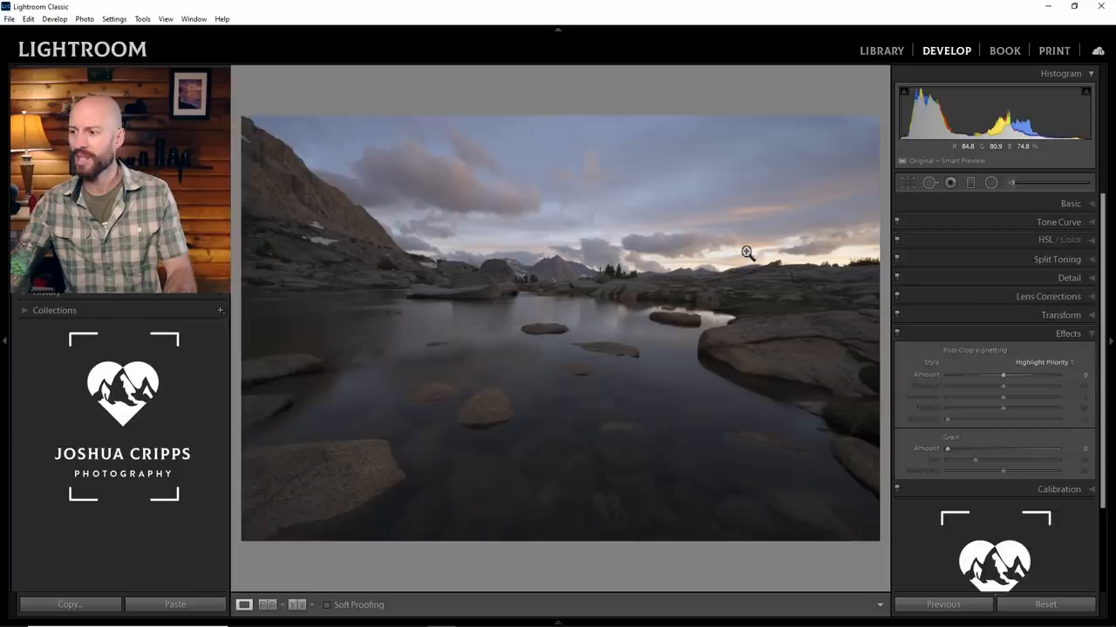
- Level the horizon with a slight negative crop angle and commit the straightened crop
{"action": "left_click", "coordinate": [906, 183]}
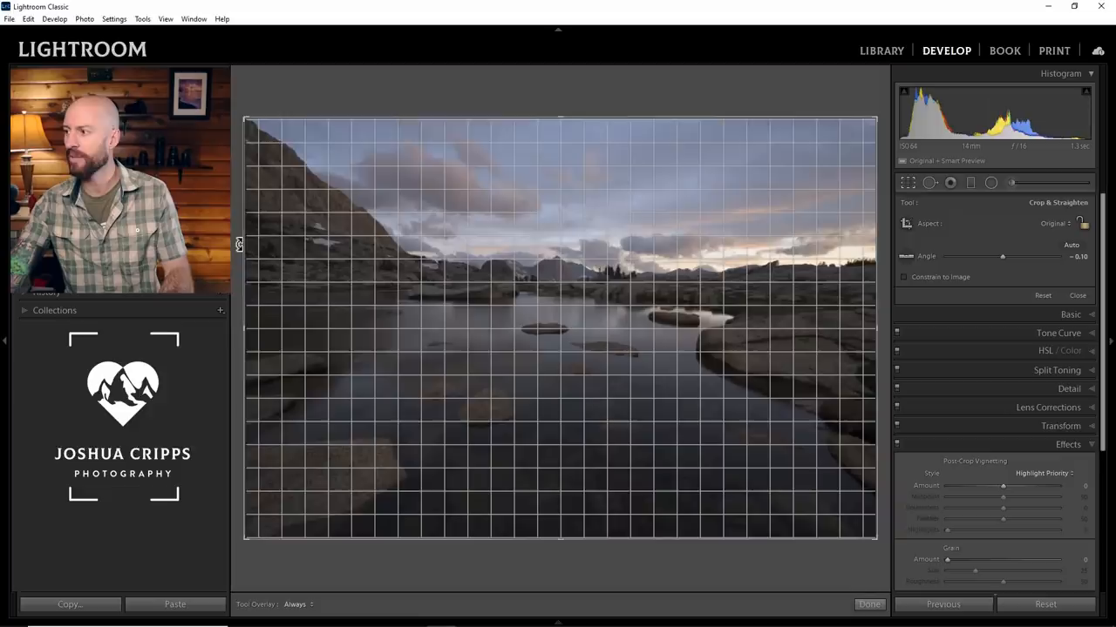
{"action": "left_click_drag", "start_coordinate": [1002, 255], "coordinate": [997, 255]}
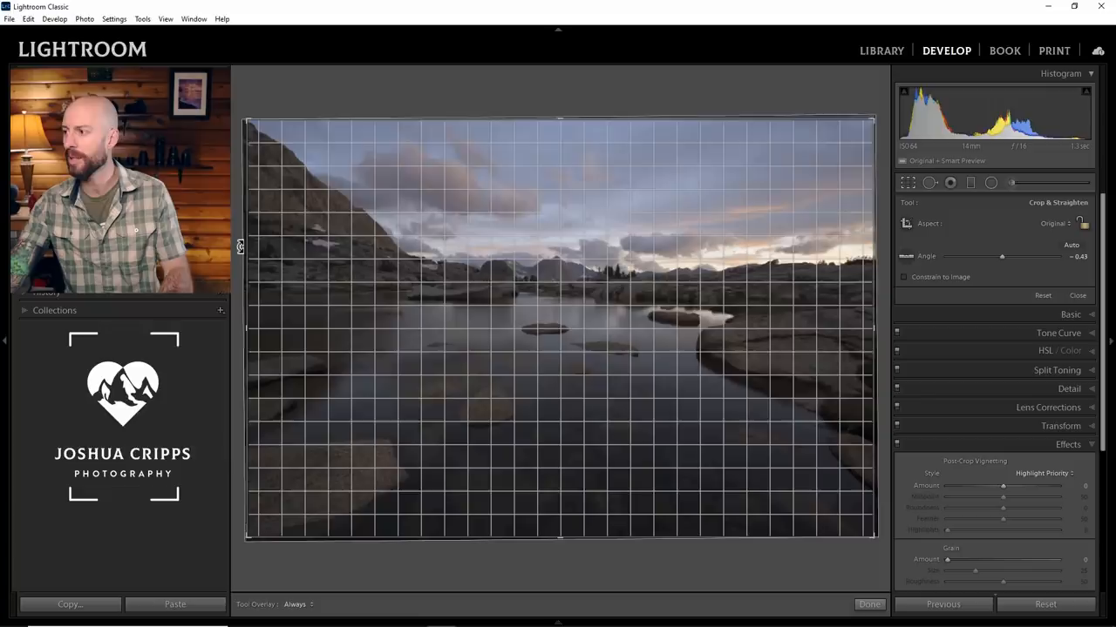
{"action": "left_click", "coordinate": [868, 603]}
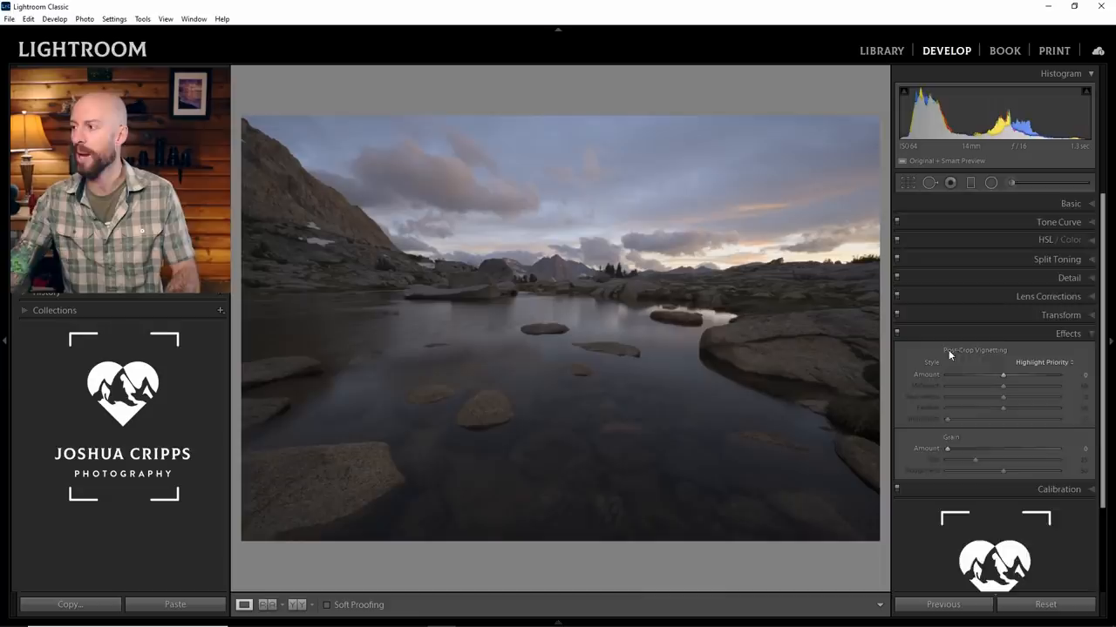
- Raise Exposure to about +1.00 and pull Highlights down to a negative value in the Basic panel
{"action": "left_click", "coordinate": [1070, 202]}
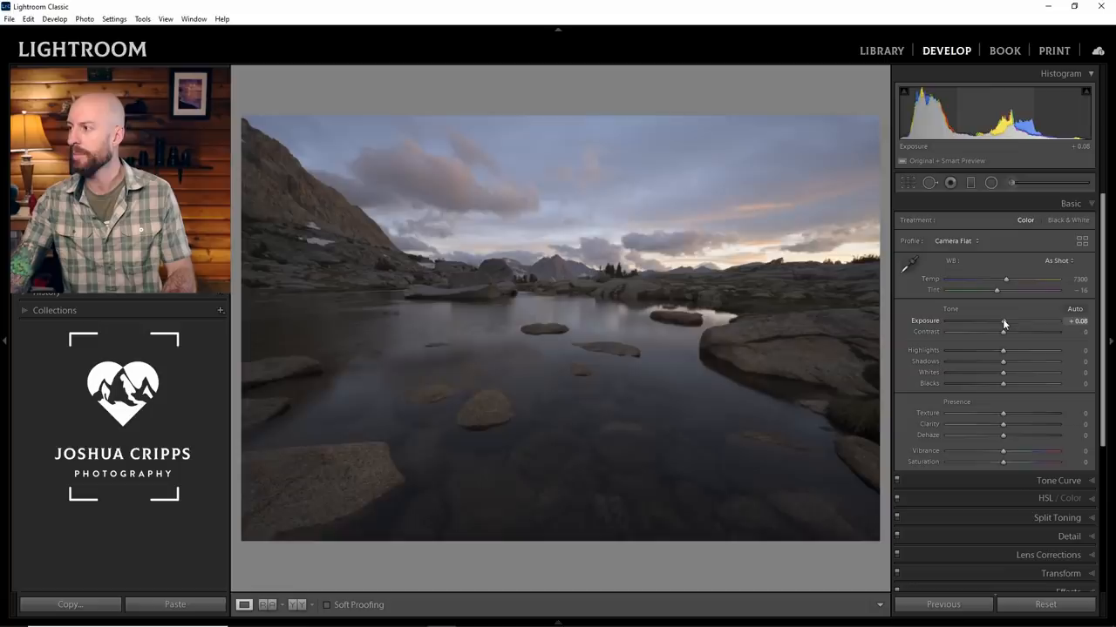
{"action": "left_click_drag", "start_coordinate": [1002, 321], "coordinate": [1037, 321]}
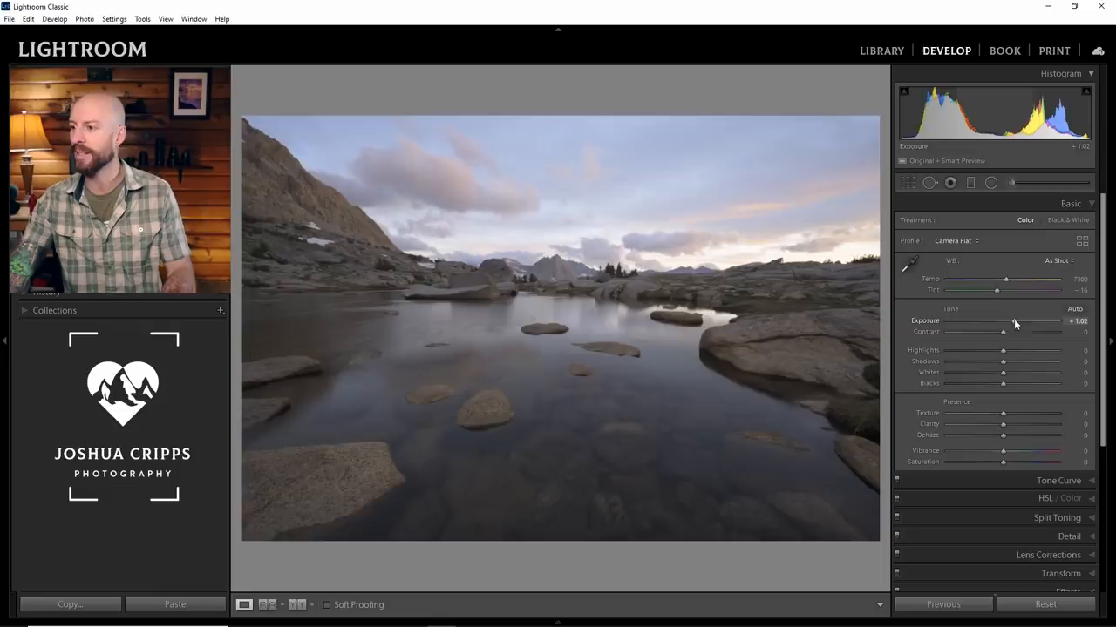
{"action": "left_click_drag", "start_coordinate": [1002, 348], "coordinate": [992, 348]}
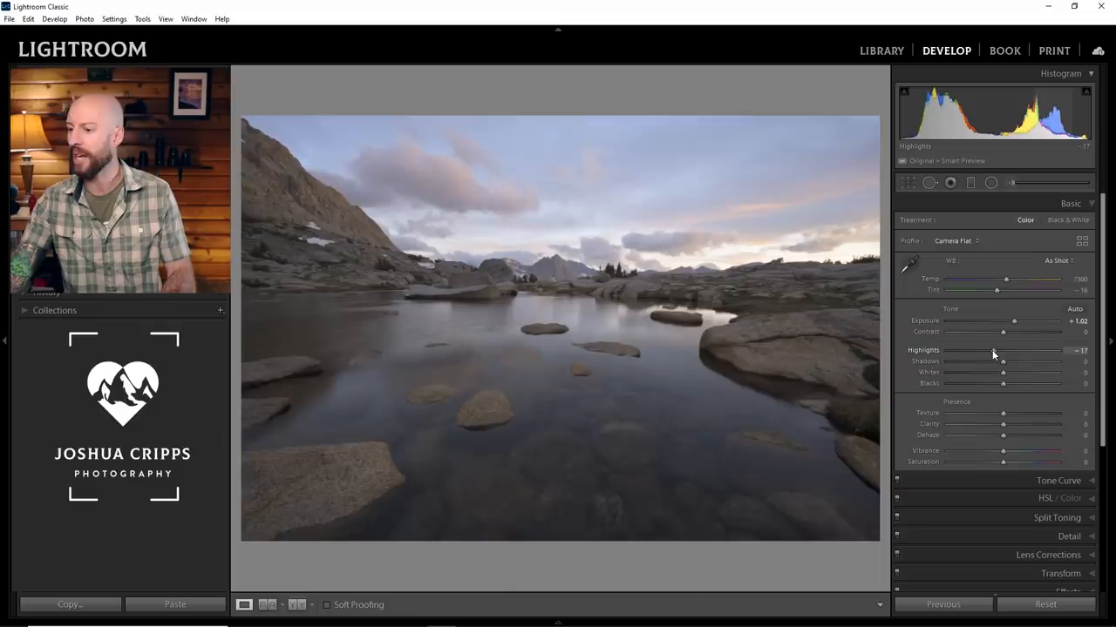
{"action": "left_click_drag", "start_coordinate": [1002, 350], "coordinate": [983, 350]}
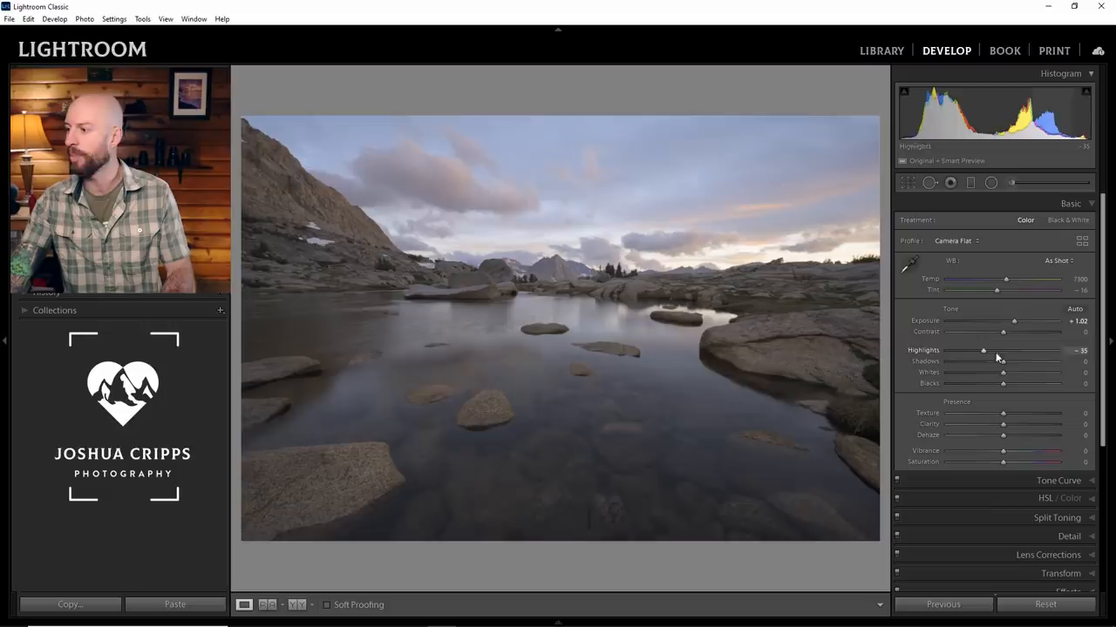
{"action": "left_click_drag", "start_coordinate": [1000, 360], "coordinate": [1018, 361]}
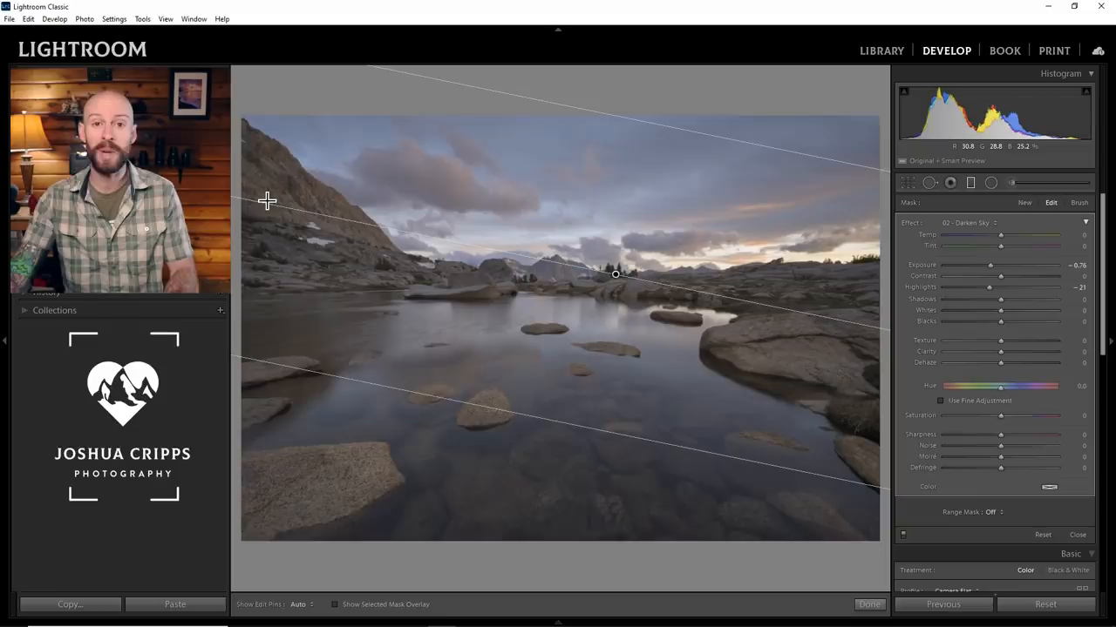
- Place a darkening graduated exposure adjustment across the sky of the lake scene
{"action": "left_click_drag", "start_coordinate": [617, 276], "coordinate": [587, 408]}
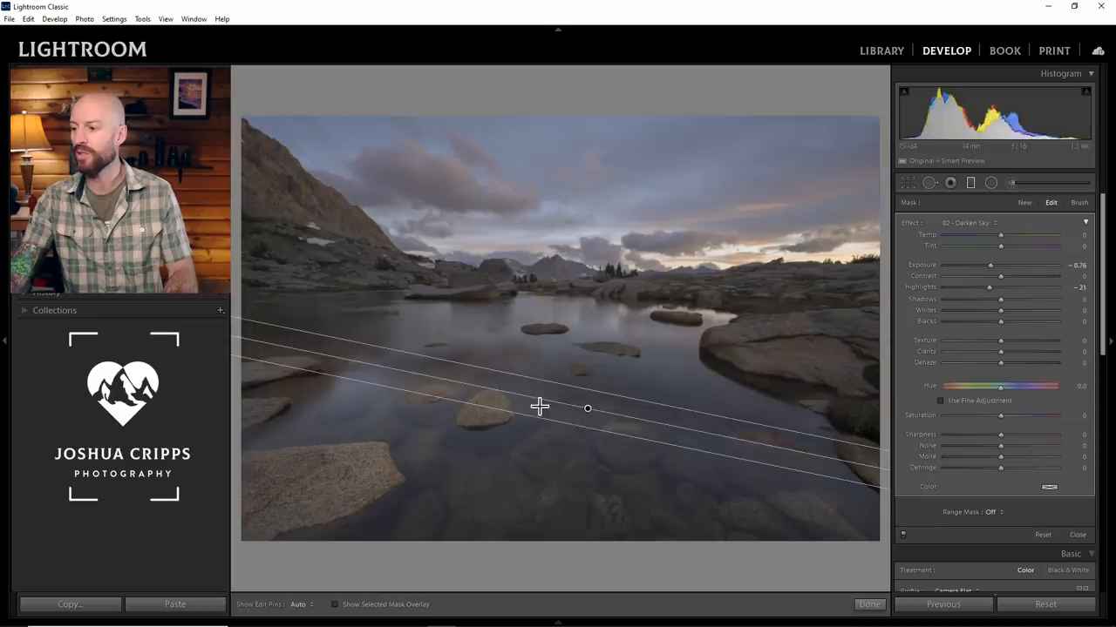
{"action": "key", "text": "ctrl+z"}
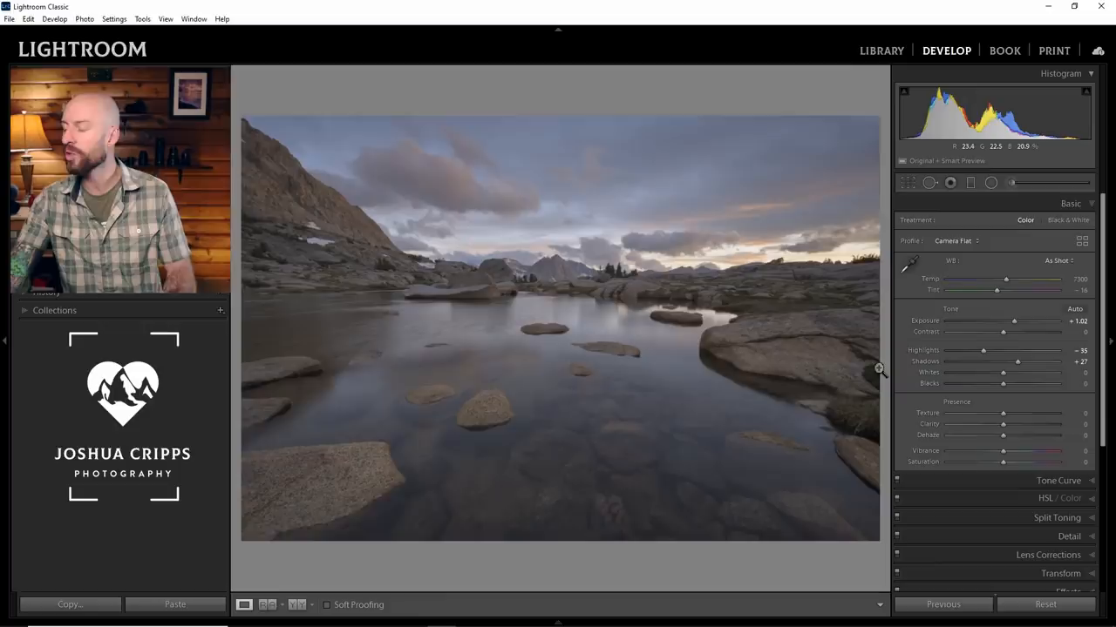
- Lift Shadows and raise Texture, Clarity and Dehaze on the rocks and water
{"action": "left_click_drag", "start_coordinate": [1002, 413], "coordinate": [1010, 413]}
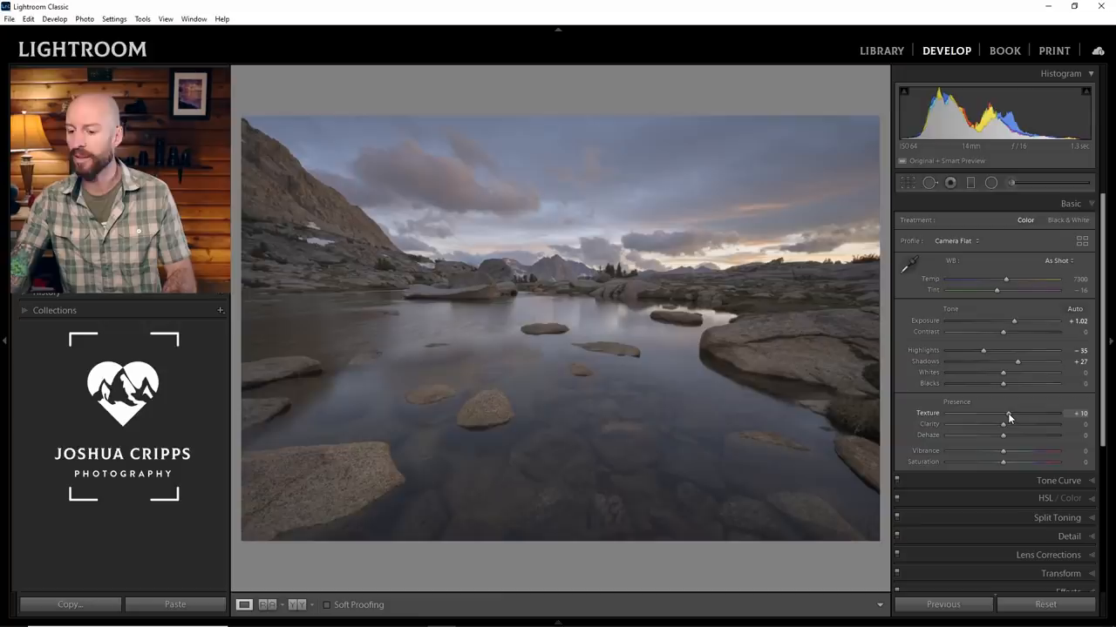
{"action": "left_click_drag", "start_coordinate": [1002, 425], "coordinate": [1011, 425]}
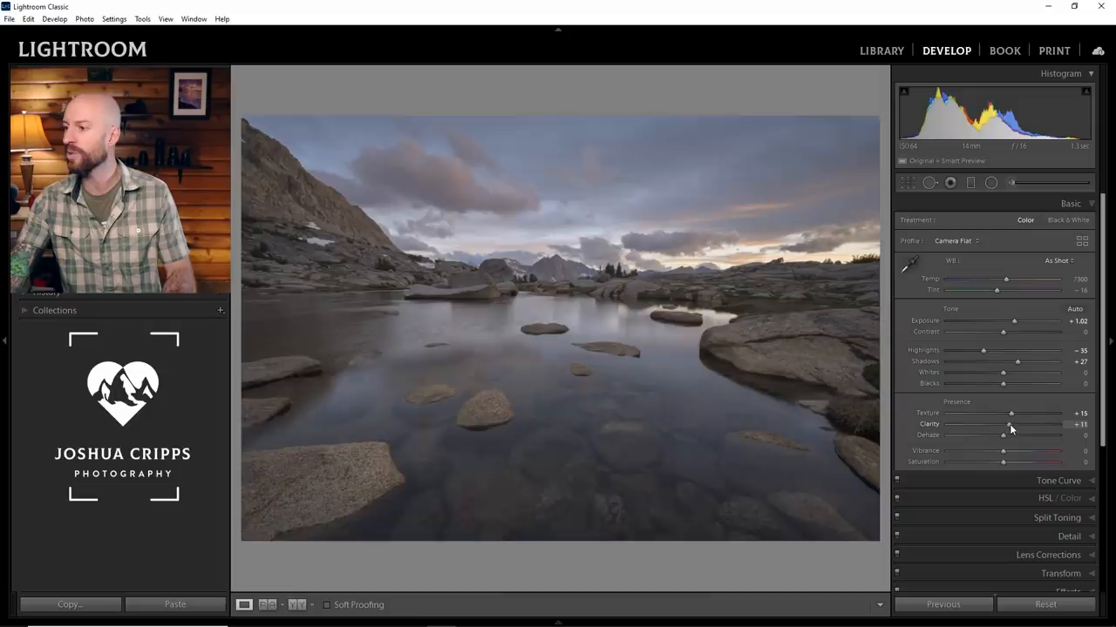
{"action": "left_click_drag", "start_coordinate": [1008, 425], "coordinate": [1025, 426]}
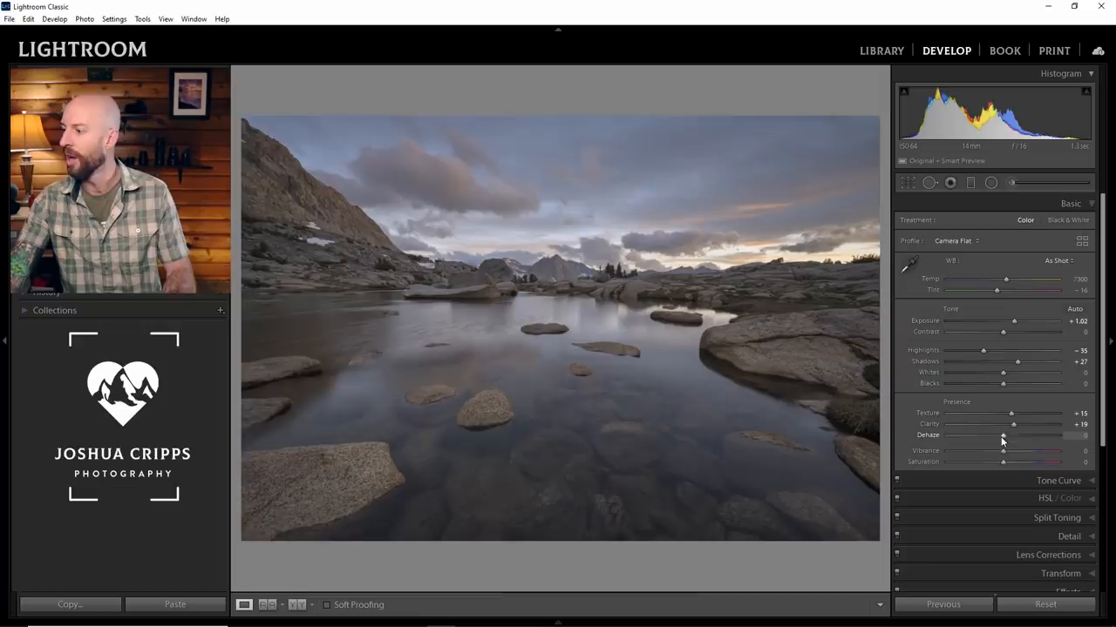
{"action": "left_click_drag", "start_coordinate": [1003, 436], "coordinate": [1015, 436]}
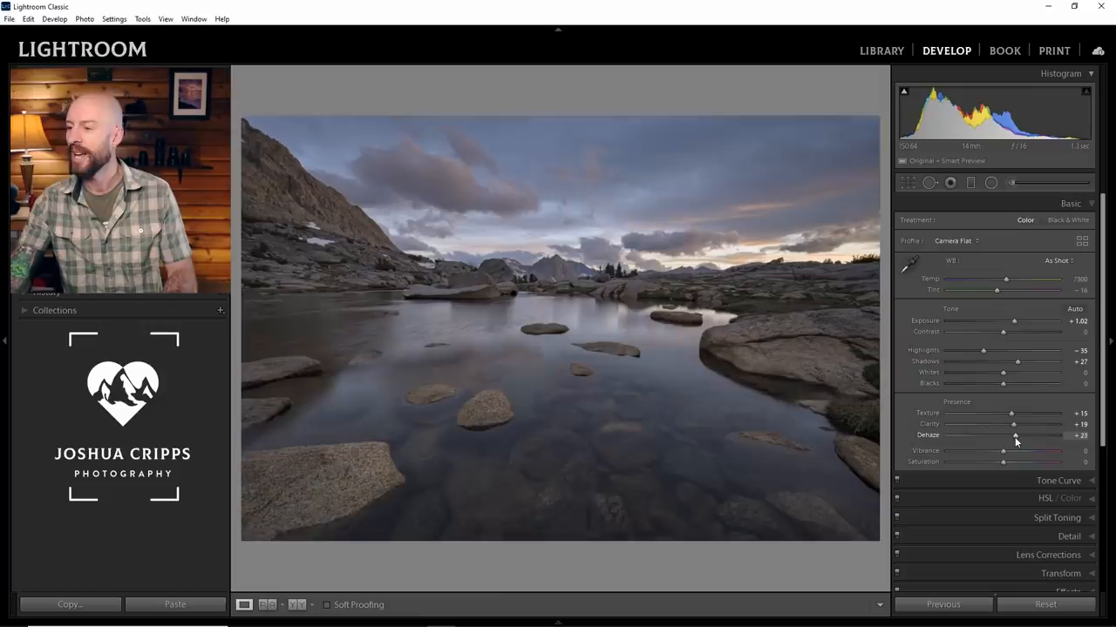
{"action": "left_click_drag", "start_coordinate": [1004, 449], "coordinate": [1037, 450]}
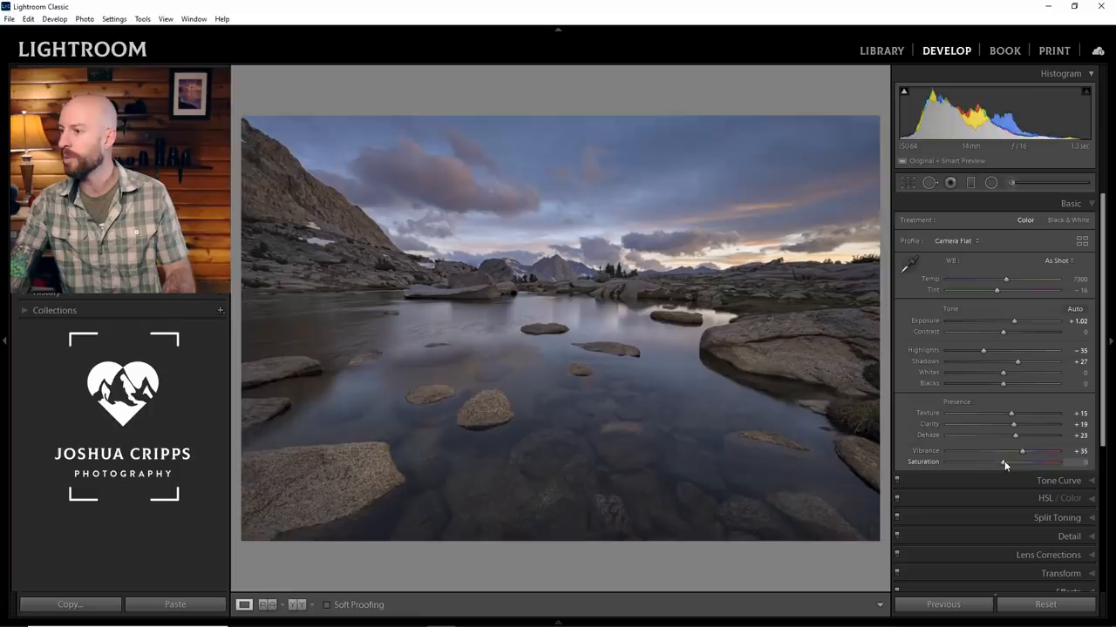
- Boost Vibrance and move Temp to the right for a warmer custom white balance
{"action": "left_click_drag", "start_coordinate": [1003, 462], "coordinate": [1037, 462]}
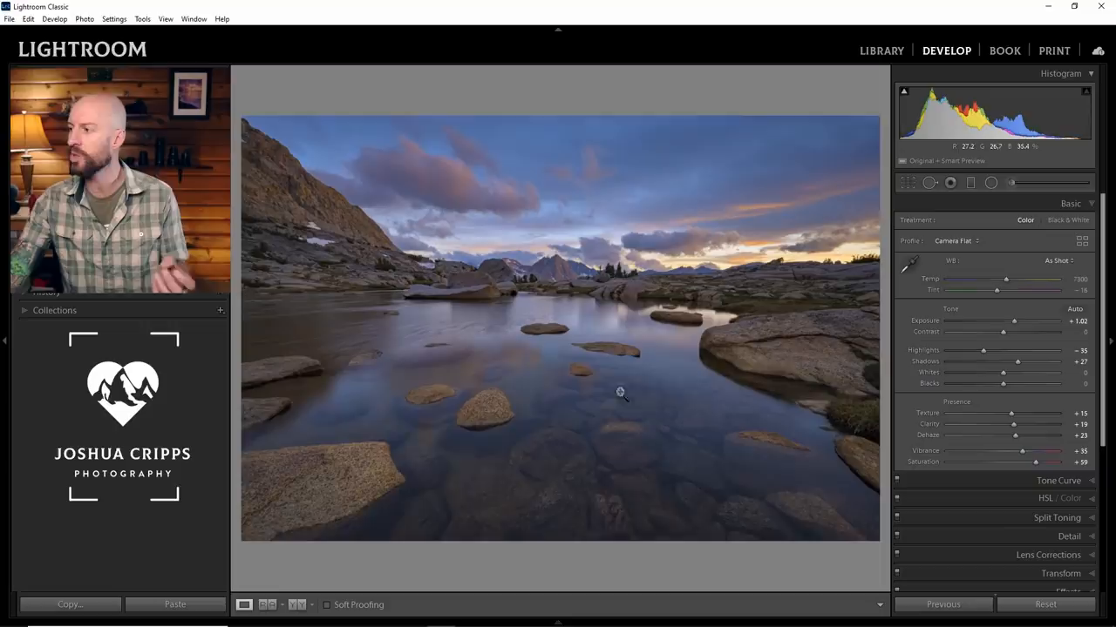
{"action": "left_click_drag", "start_coordinate": [979, 279], "coordinate": [1019, 279]}
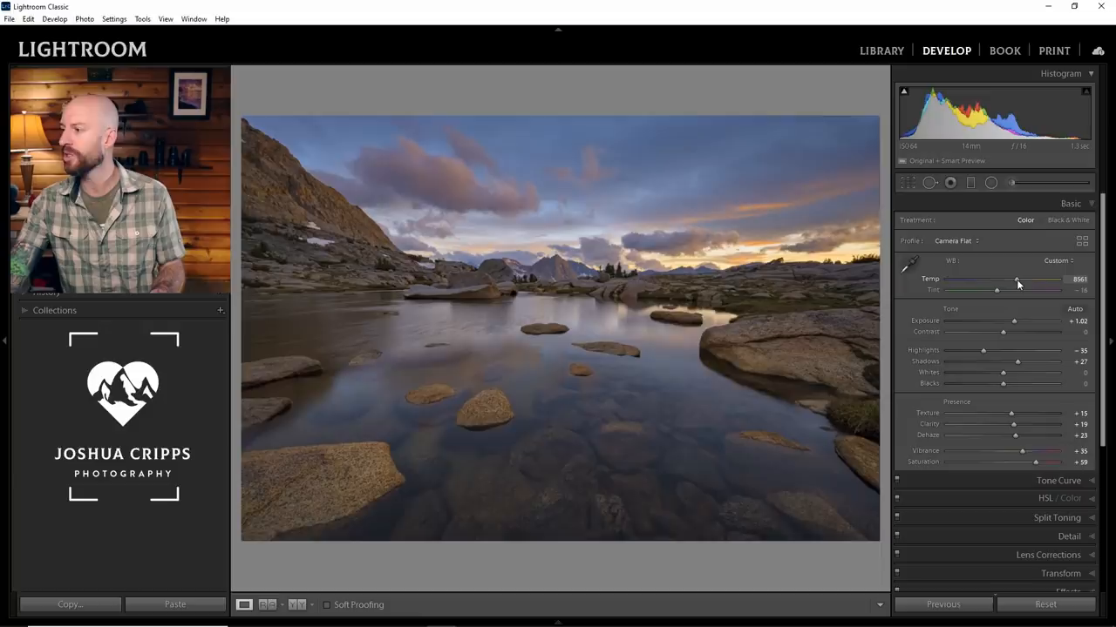
{"action": "left_click_drag", "start_coordinate": [997, 290], "coordinate": [1018, 289]}
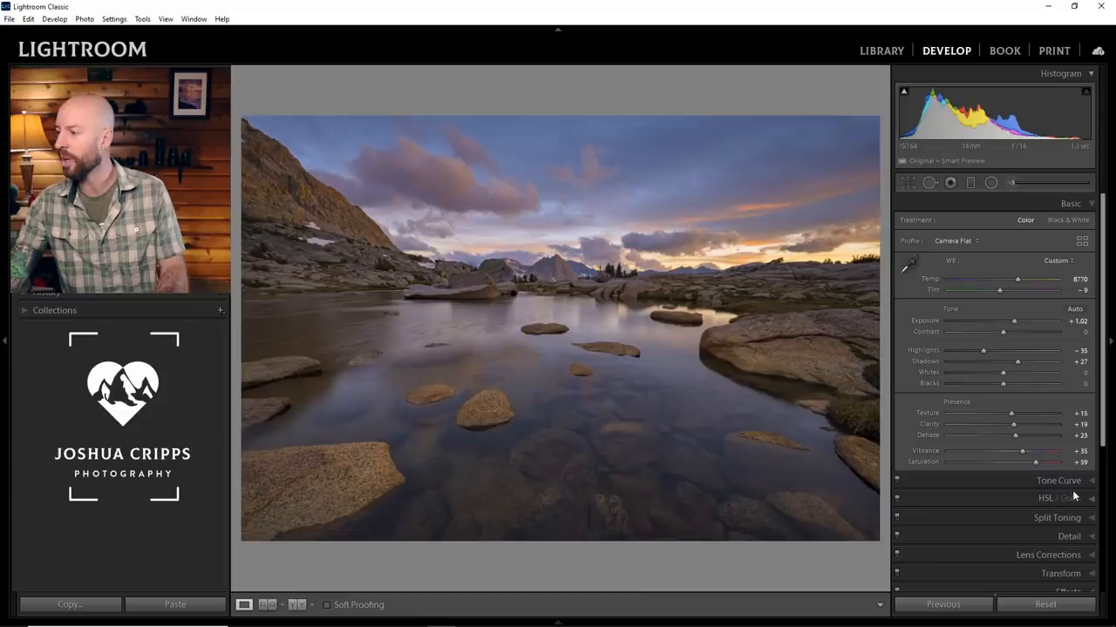
- Shape an S-curve in Tone Curve, lifting upper tones and darkening shadows for contrast
{"action": "left_click", "coordinate": [1058, 481]}
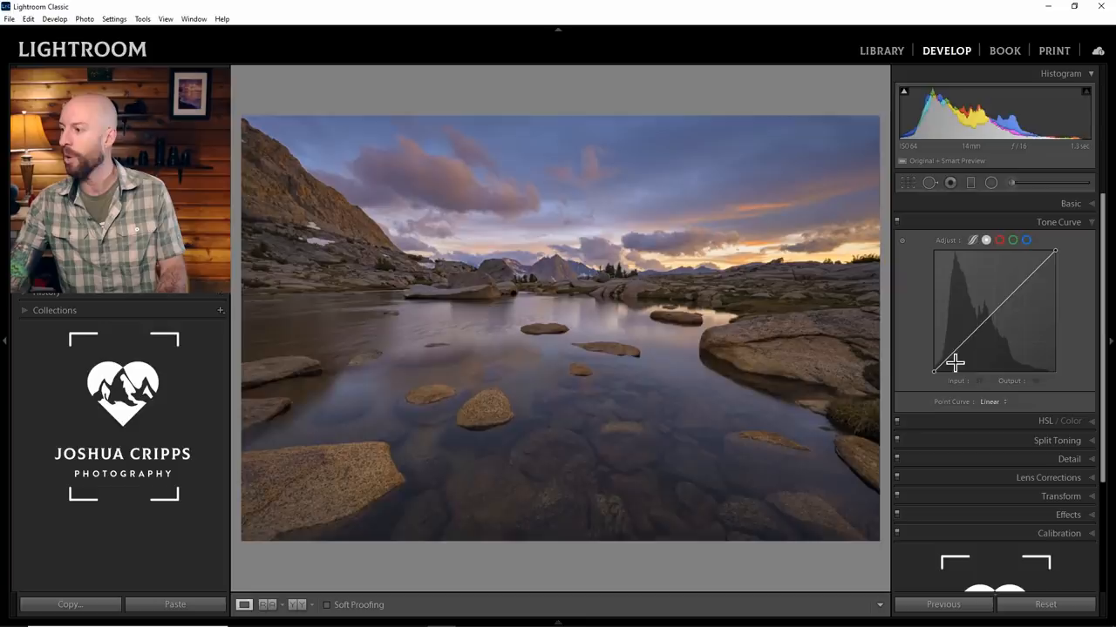
{"action": "left_click_drag", "start_coordinate": [956, 361], "coordinate": [997, 305]}
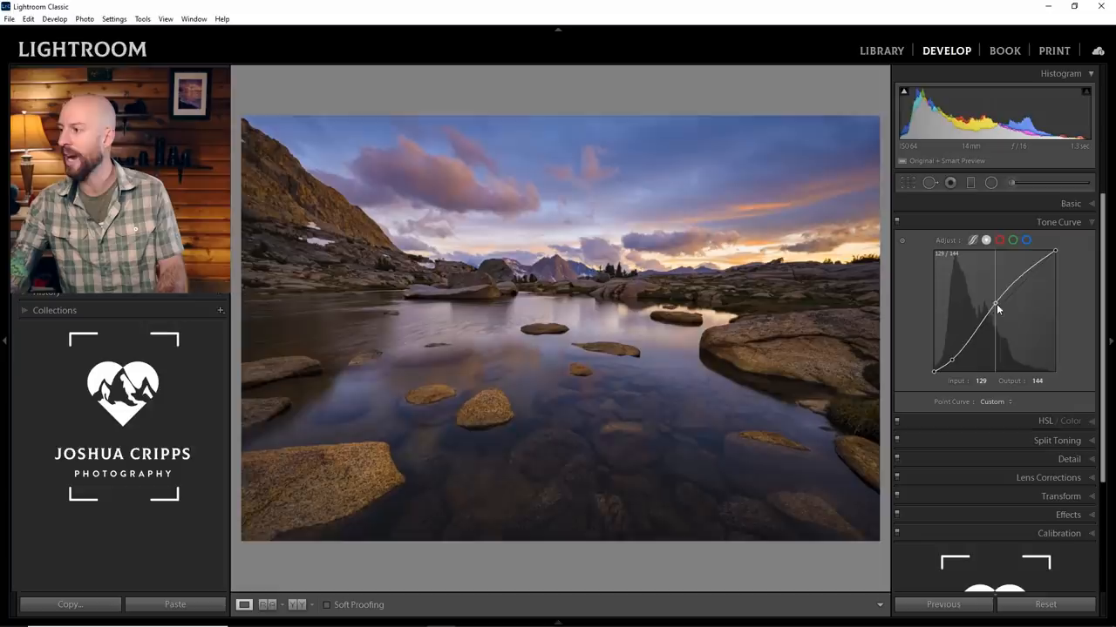
{"action": "left_click_drag", "start_coordinate": [997, 306], "coordinate": [994, 303]}
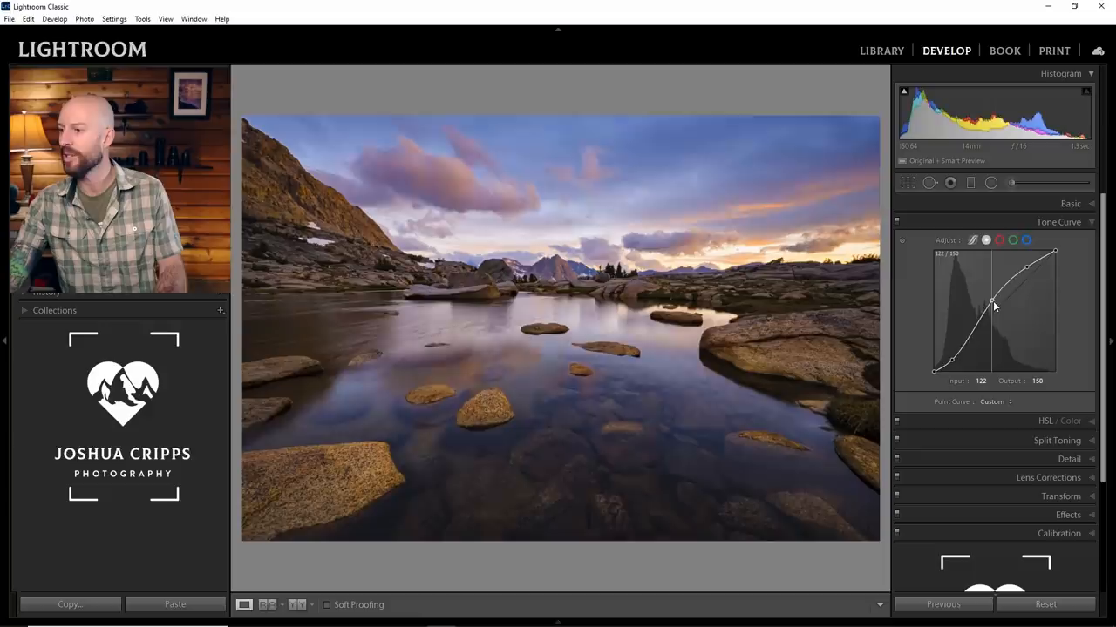
{"action": "left_click_drag", "start_coordinate": [994, 305], "coordinate": [990, 345]}
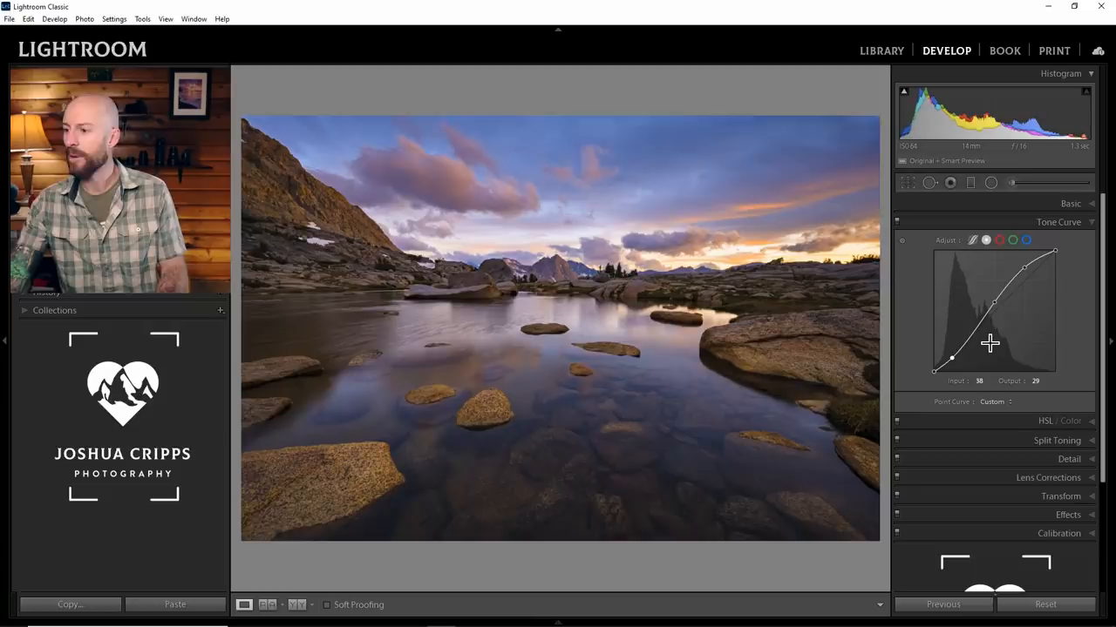
{"action": "left_click", "coordinate": [1070, 202]}
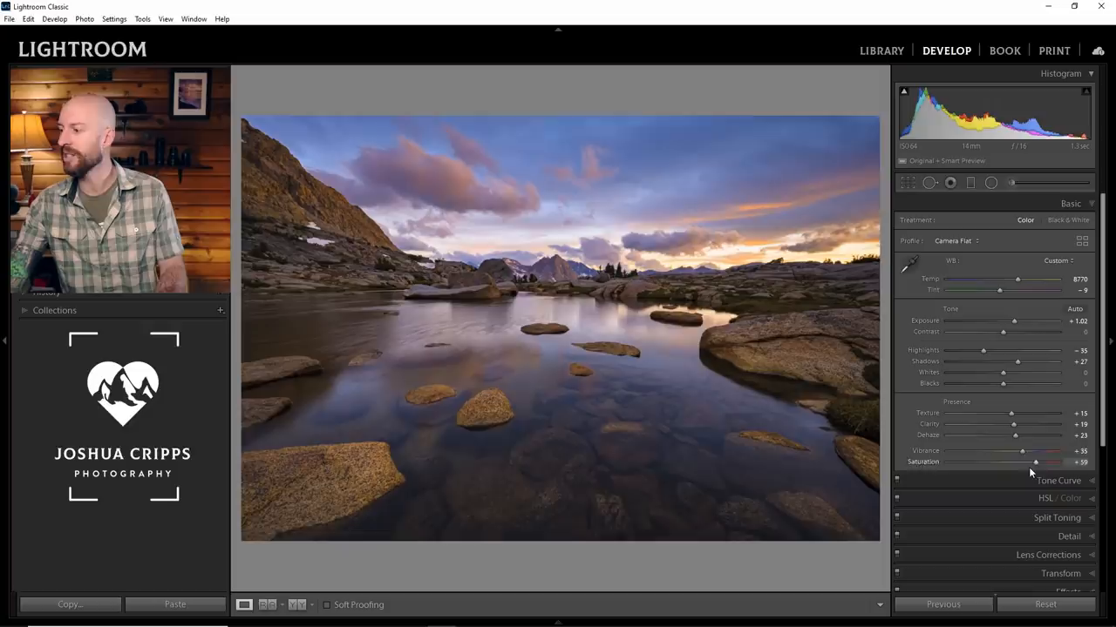
- Tone down Saturation and nudge Vibrance so the warm sunset tones stand out
{"action": "left_click_drag", "start_coordinate": [1035, 462], "coordinate": [1018, 462]}
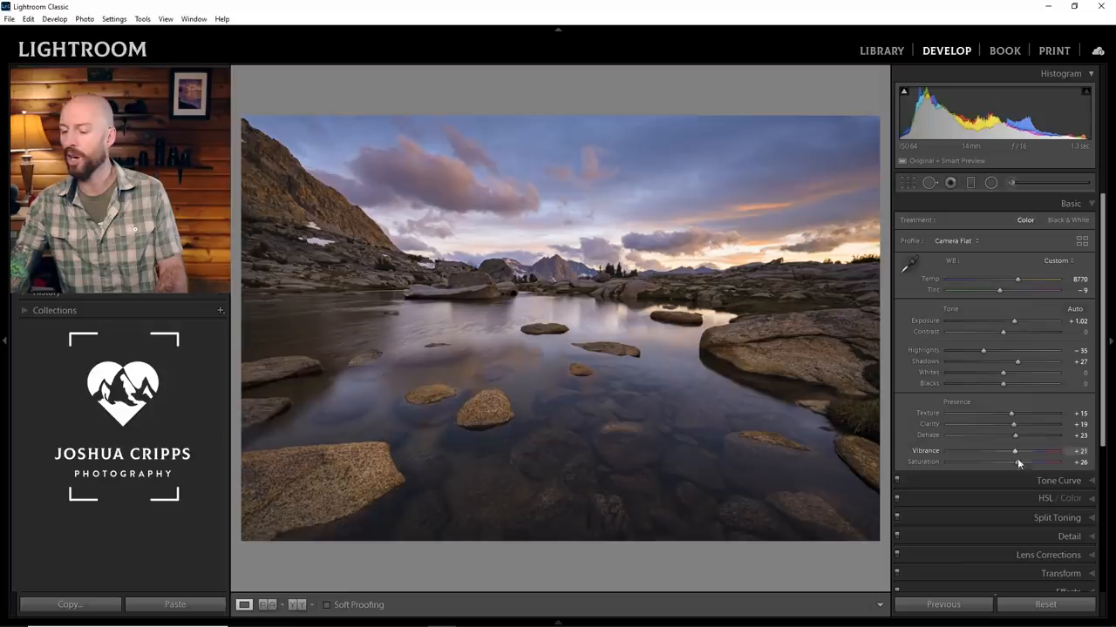
{"action": "left_click_drag", "start_coordinate": [1011, 449], "coordinate": [1018, 450]}
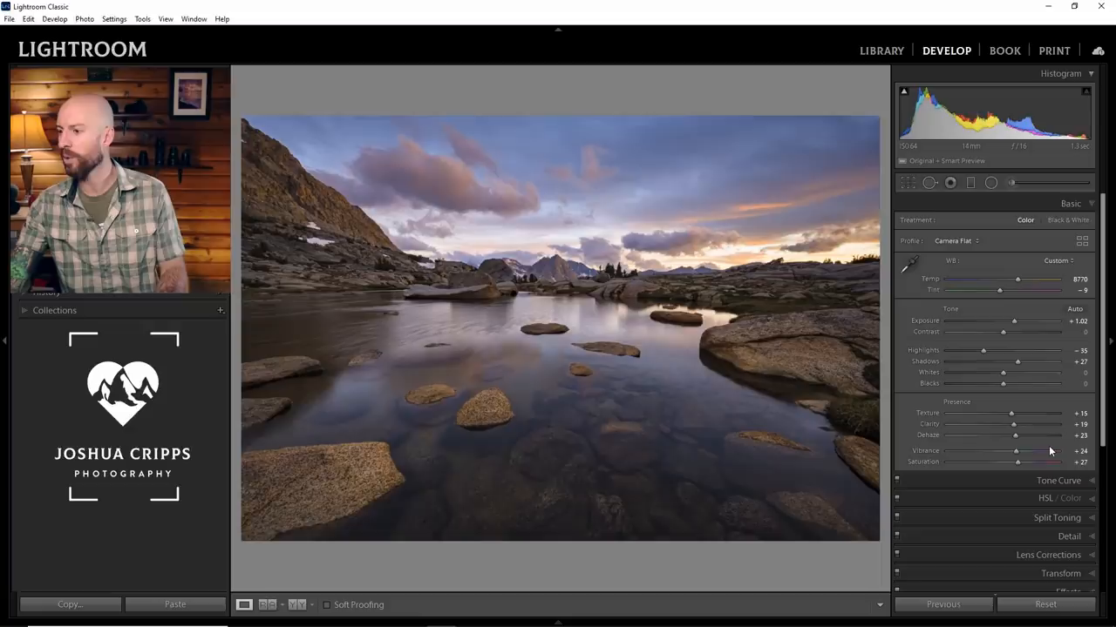
{"action": "left_click", "coordinate": [1060, 498]}
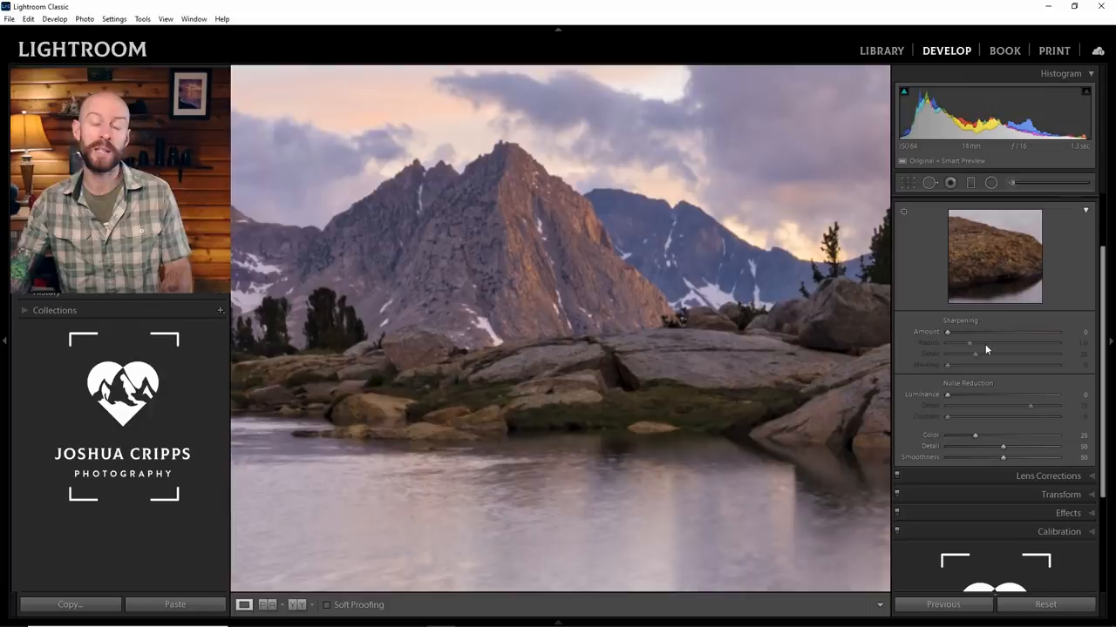
{"action": "mouse_move", "coordinate": [696, 299]}
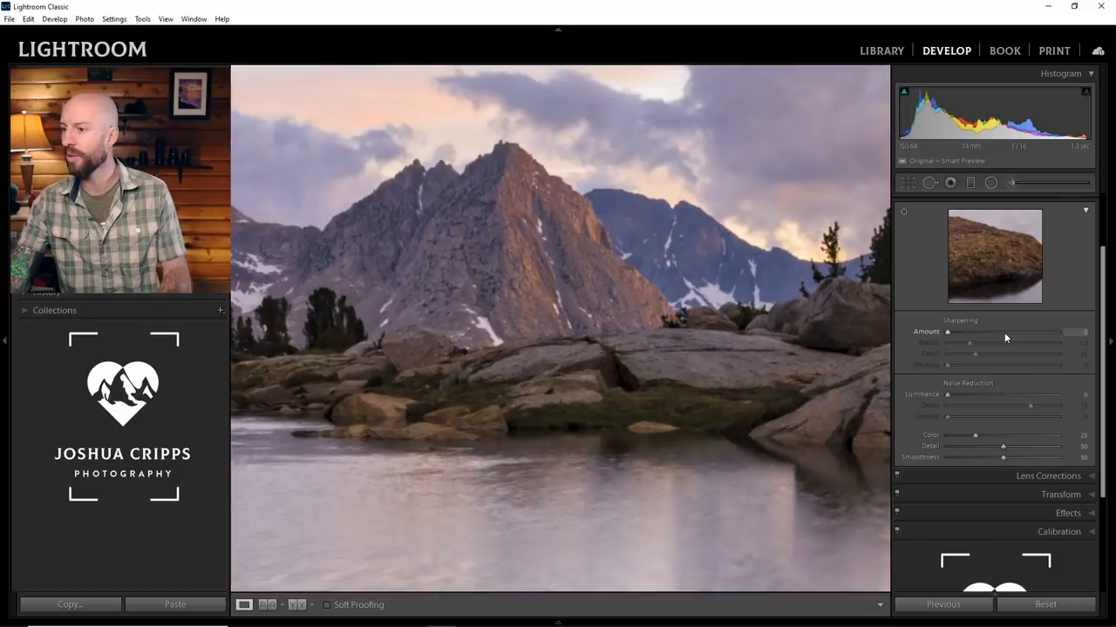
- Raise the Sharpening Amount to roughly 120 on the rocks and mountain
{"action": "left_click_drag", "start_coordinate": [948, 331], "coordinate": [1018, 331]}
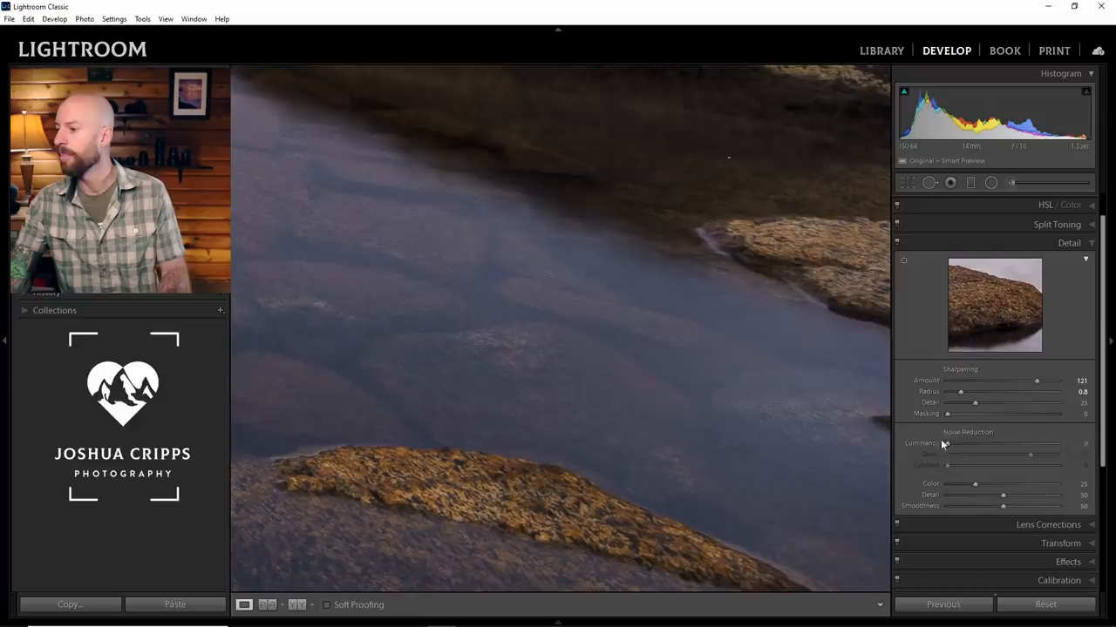
- Set sharpening Masking to about 75 so smooth water and sky stay soft
{"action": "left_click_drag", "start_coordinate": [945, 415], "coordinate": [1007, 414]}
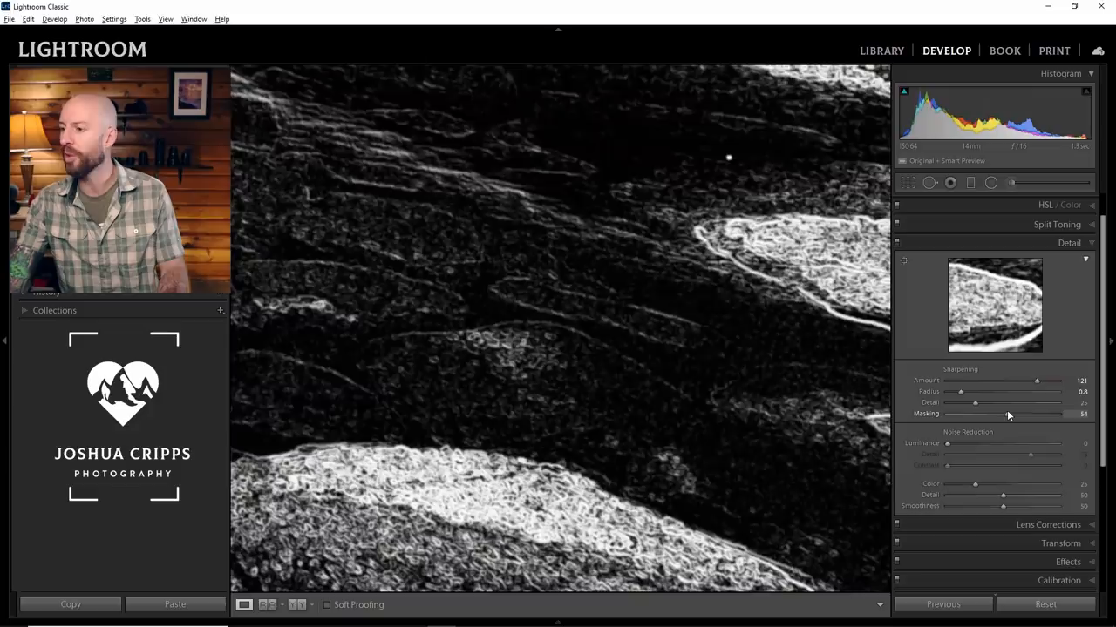
{"action": "left_click_drag", "start_coordinate": [974, 415], "coordinate": [1020, 415]}
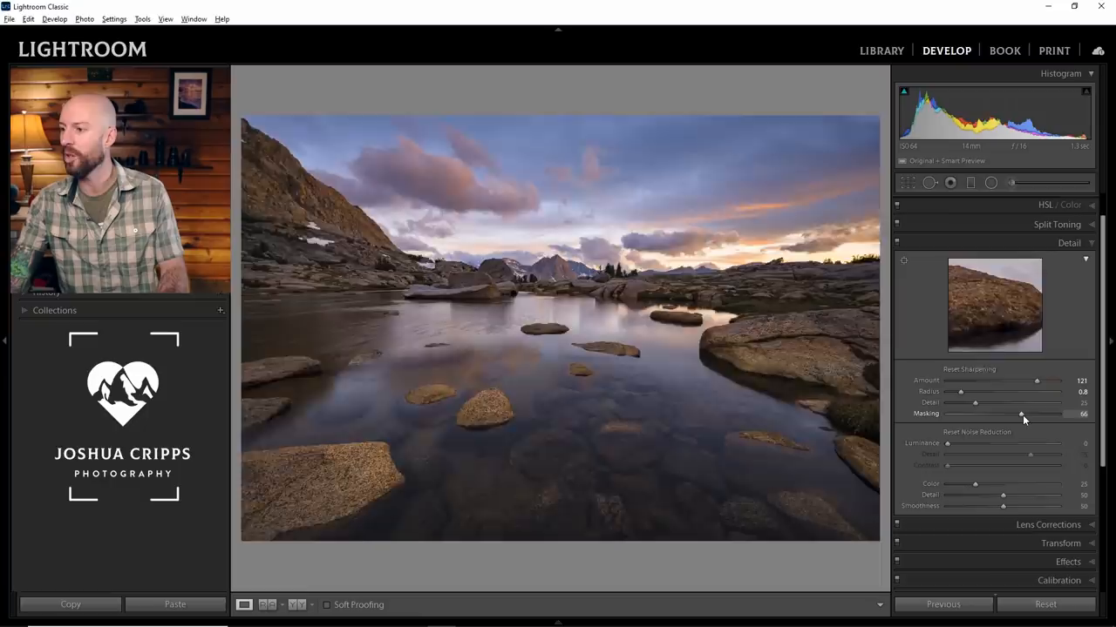
{"action": "left_click_drag", "start_coordinate": [1022, 415], "coordinate": [1032, 415]}
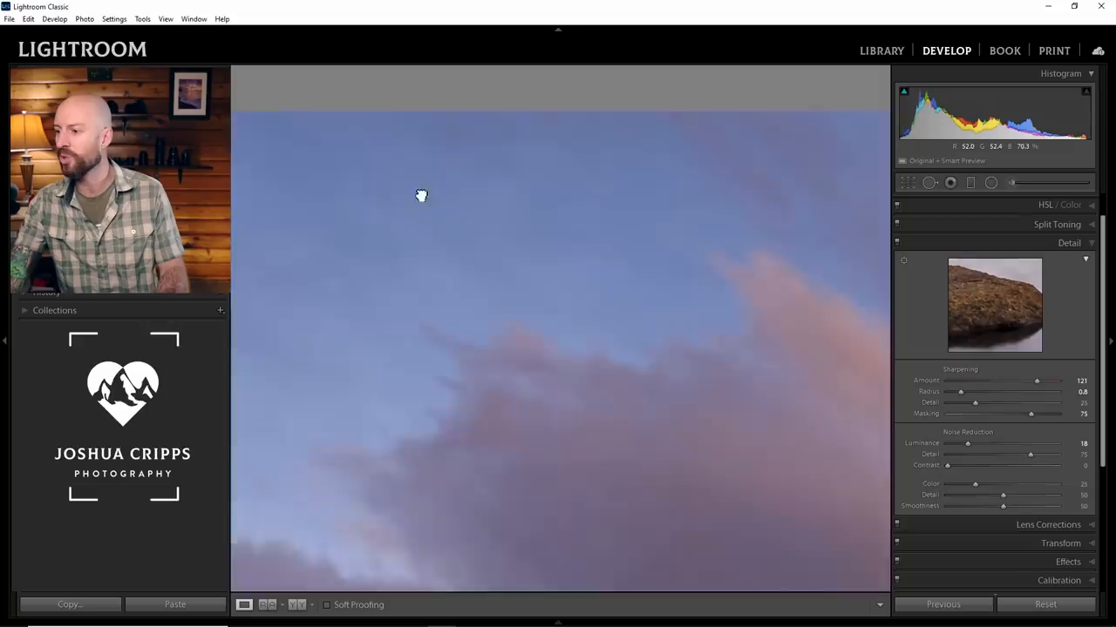
- Remove the dust spots from the sky with Spot Removal and return to the full photo
{"action": "left_click", "coordinate": [931, 183]}
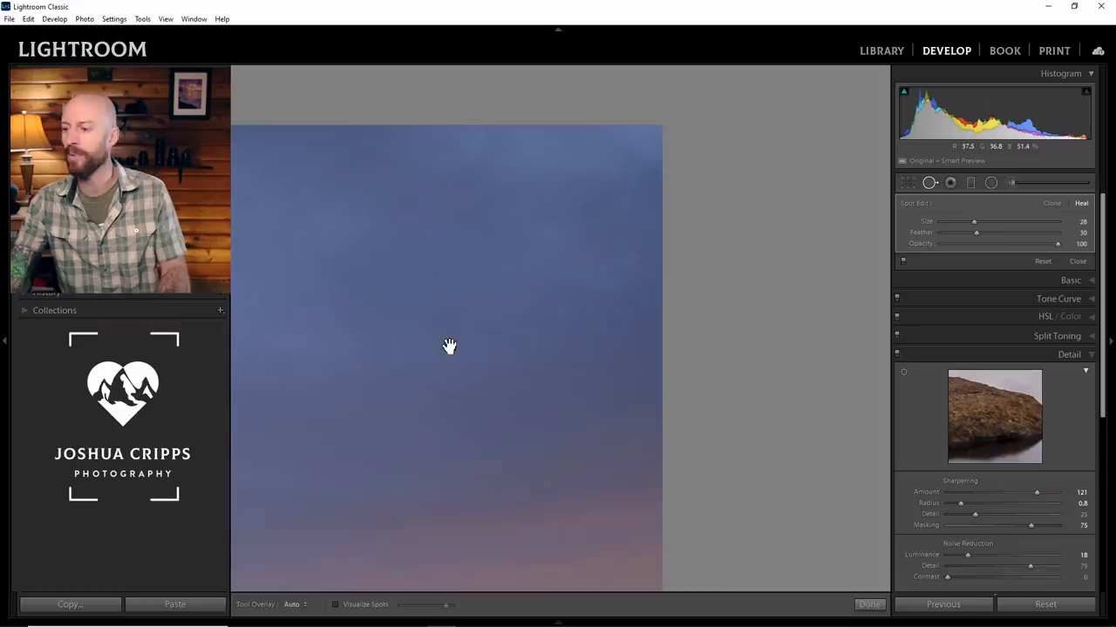
{"action": "left_click", "coordinate": [868, 603]}
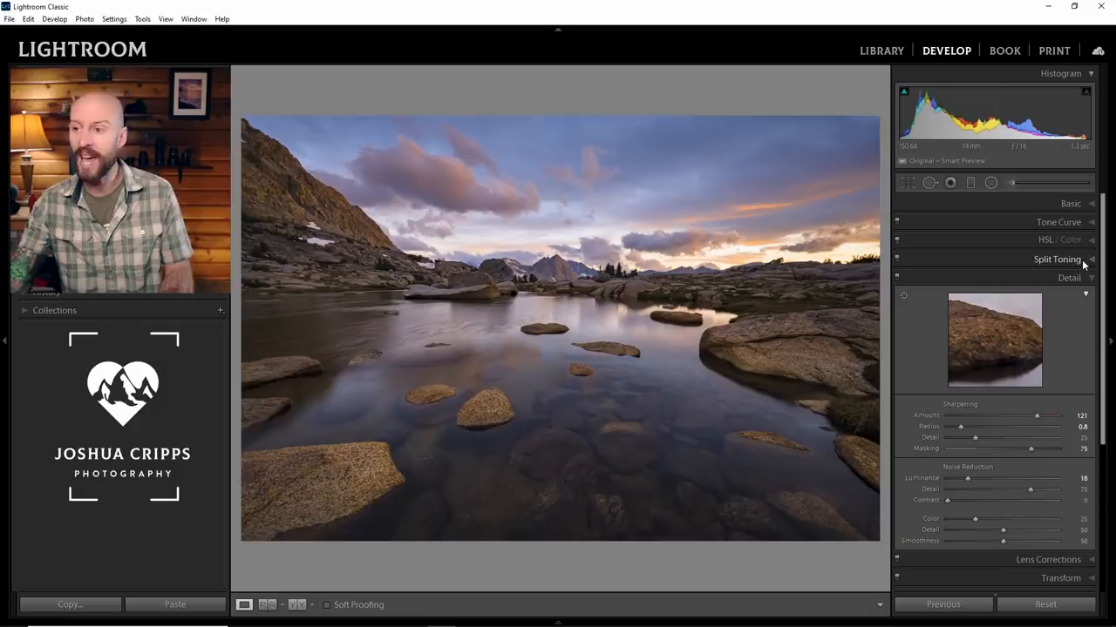